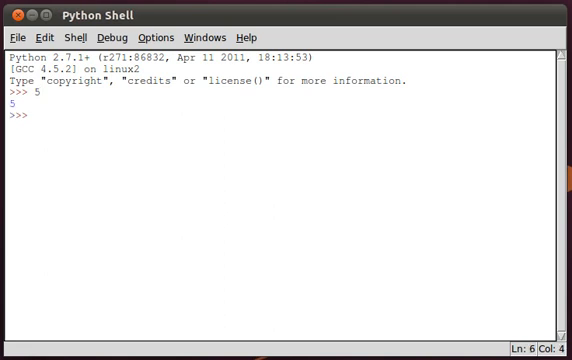
- Evaluate the literals 10 and 105 and the expression 10+5, which gives 15
type("'110")
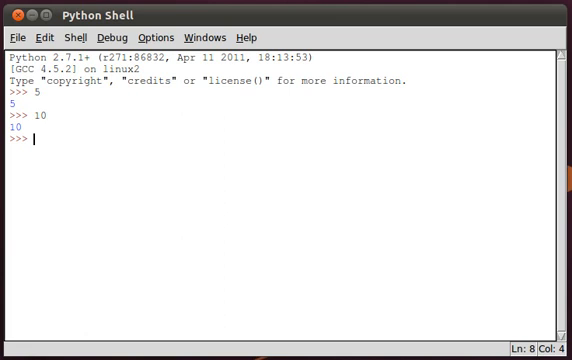
type("105")
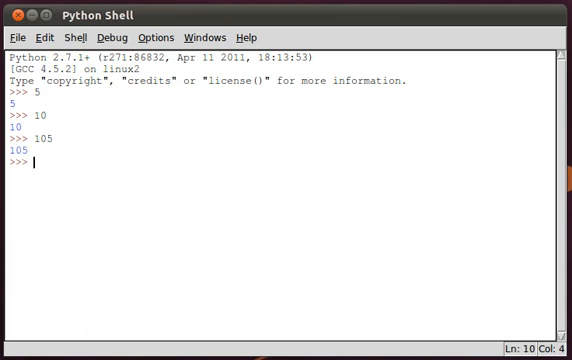
type("10+5")
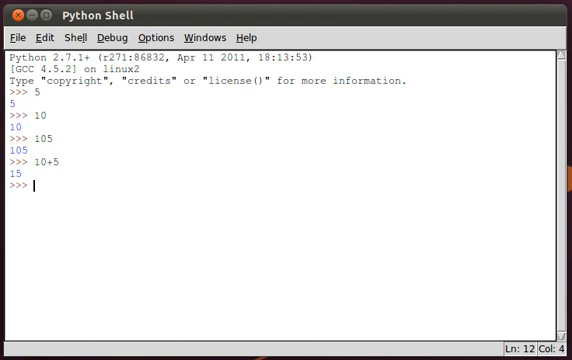
- Evaluate 10*5 (50), 10/5 (2), 9/5 (1) and 9.0/5 (1.8) at the prompt
type("10*5")
type("9/")
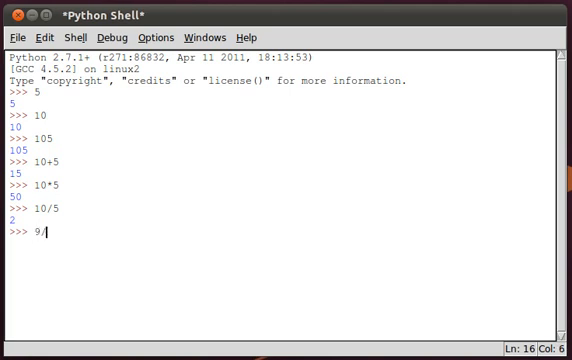
type("5")
key("Return")
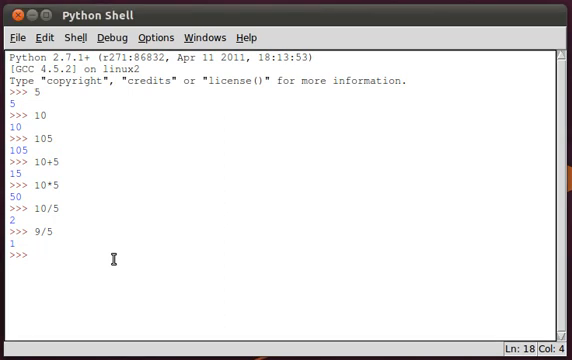
type("9.0/5")
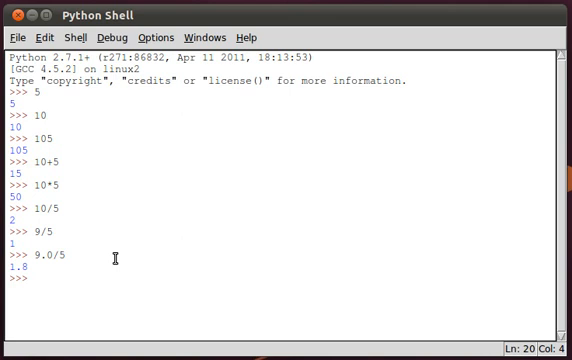
- Compute 10**4 giving 10000 and 7**4 giving 2401
type("10**")
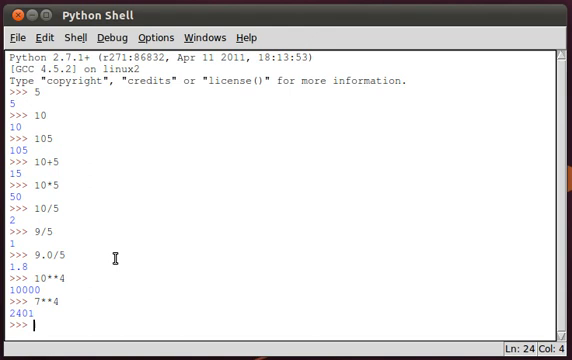
type("4")
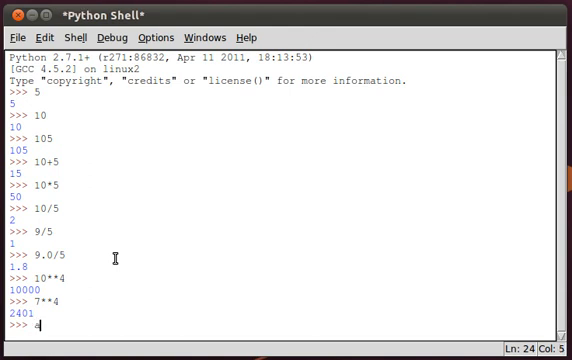
- Assign a = 5, then a = 'bob', echoing a after each assignment
type("\" = \"")
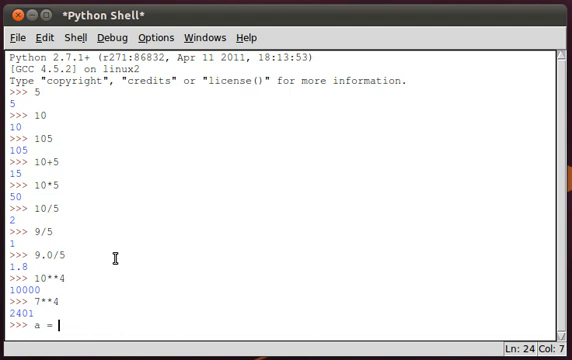
type("\" \"")
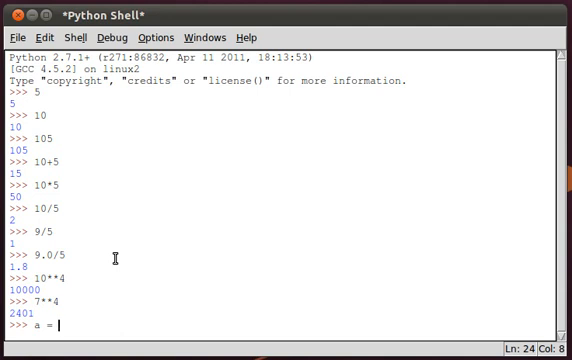
type("5")
type("a =")
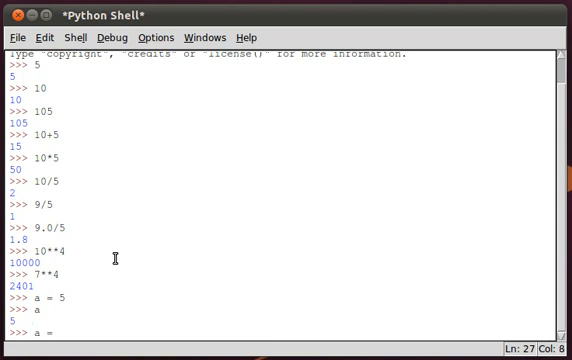
type("'bob'")
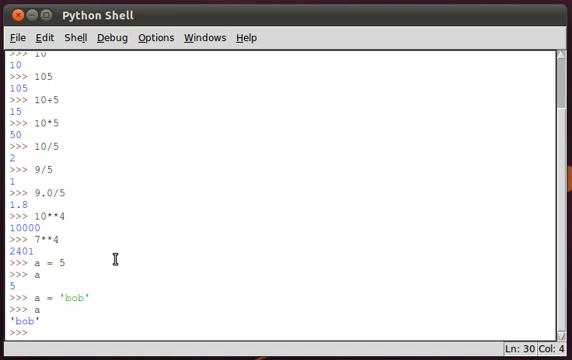
- Set a = 5, define b = a + 1, and display b as 6
type("a = 5")
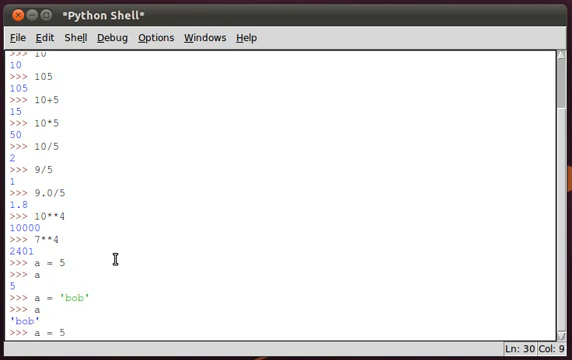
type("b =")
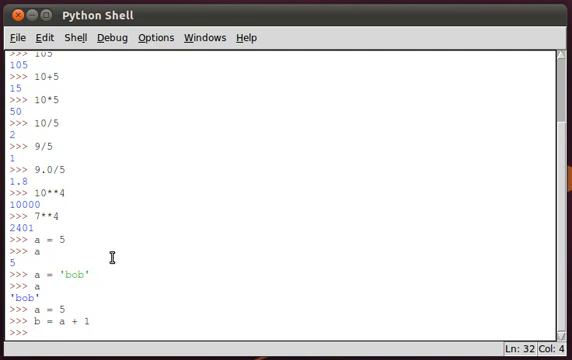
key("Return")
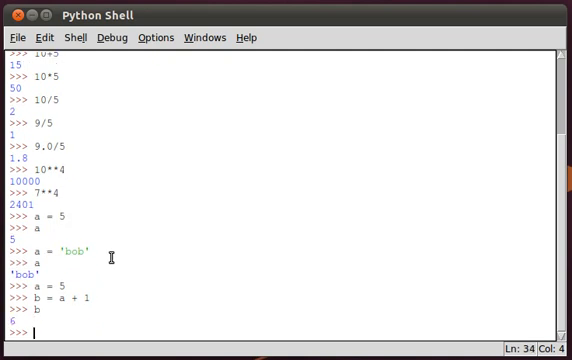